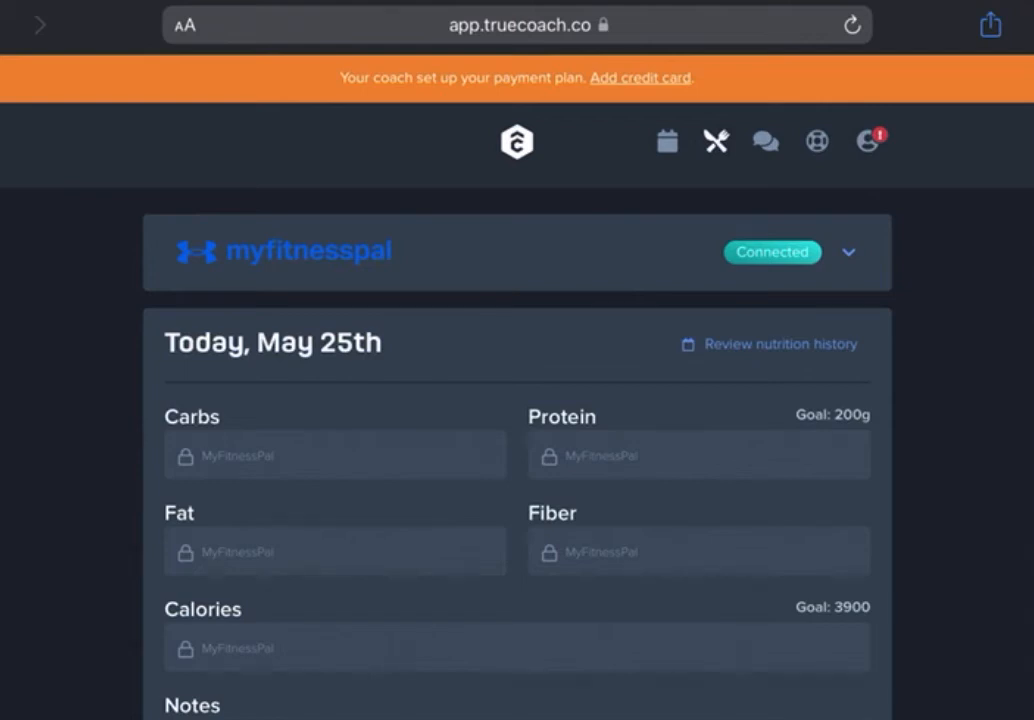
Look up the MyFitnessPal app in the App Store search results.
{"action": "left_click", "coordinate": [848, 252]}
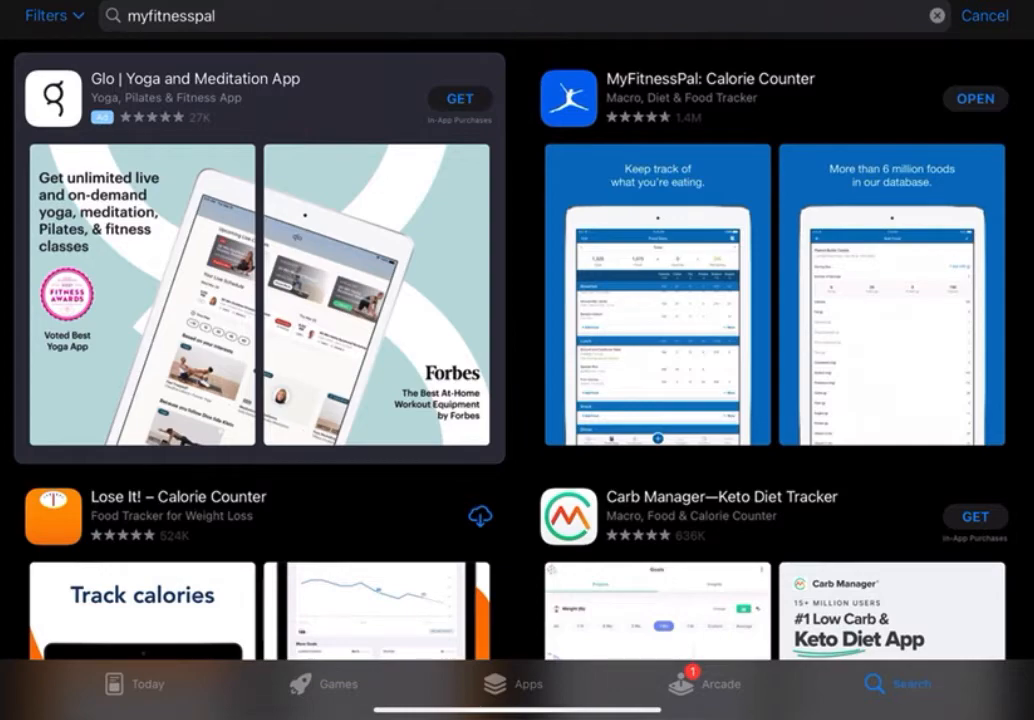
Search Google for 'true coach login' and open the app.truecoach.co login page.
{"action": "left_click", "coordinate": [710, 80]}
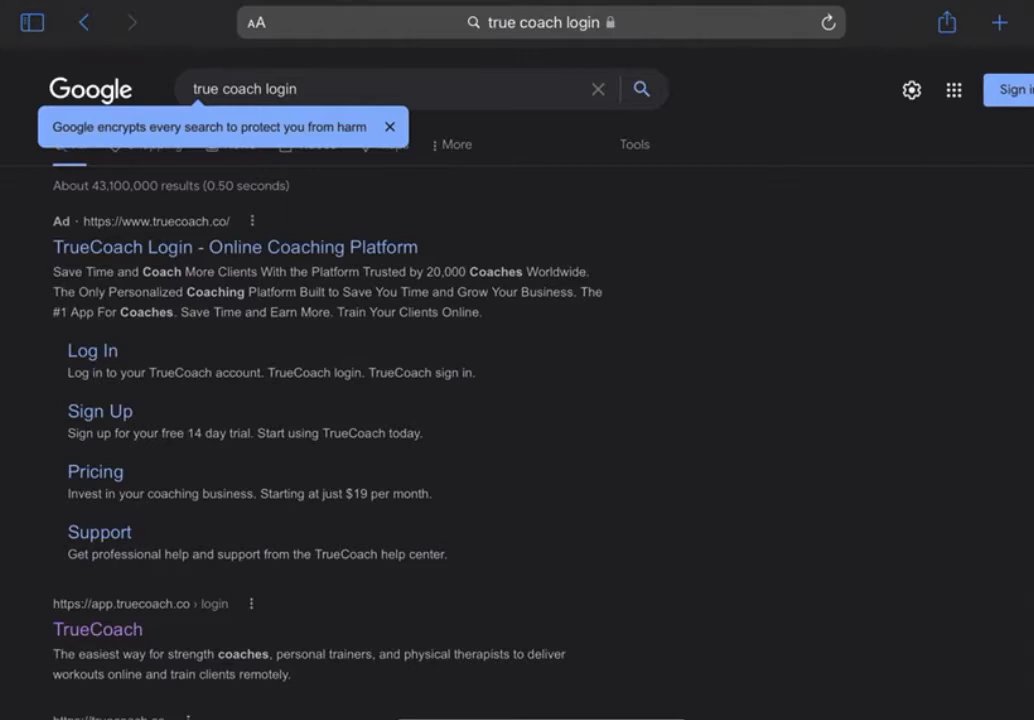
{"action": "left_click", "coordinate": [390, 128]}
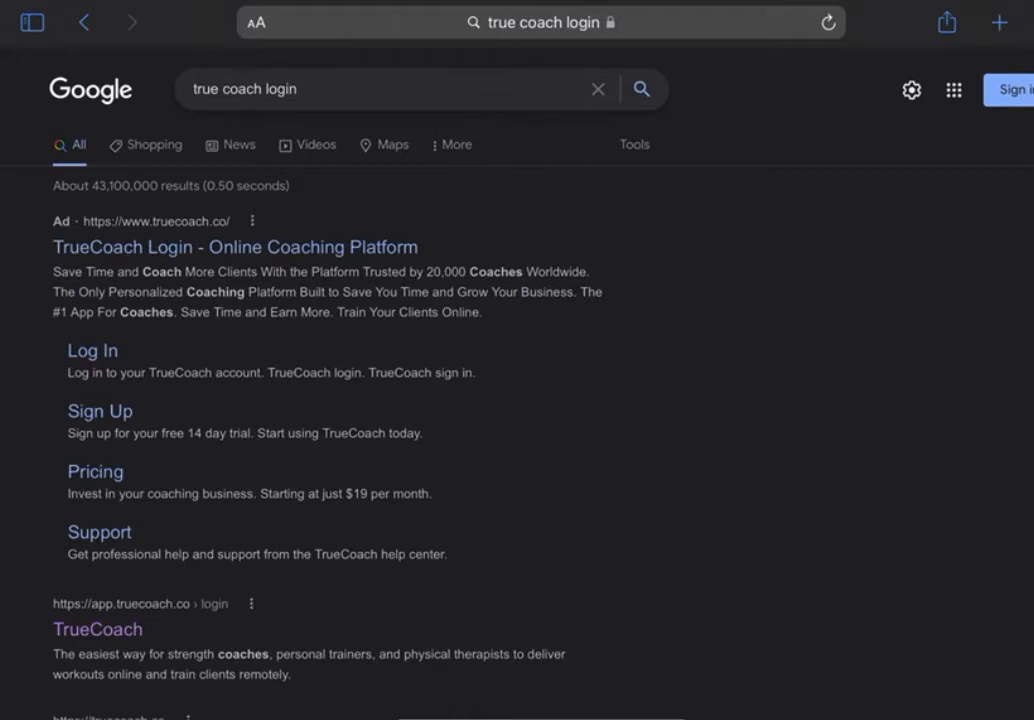
{"action": "left_click", "coordinate": [92, 350]}
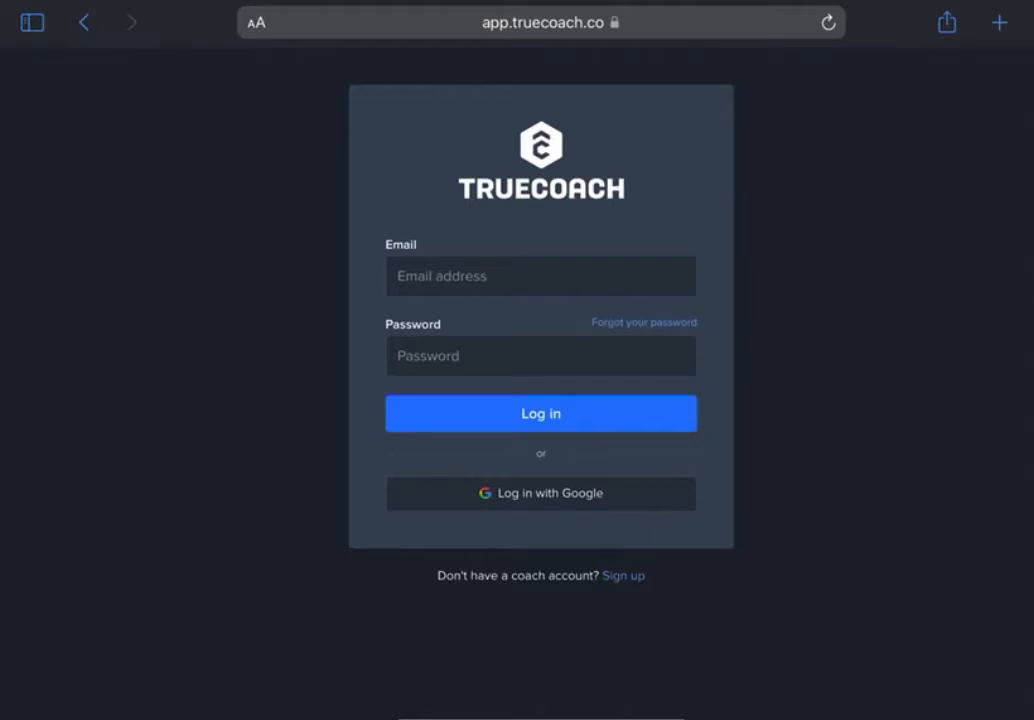
Sign in to TrueCoach and authorize its access to the MyFitnessPal account.
{"action": "left_click", "coordinate": [540, 412]}
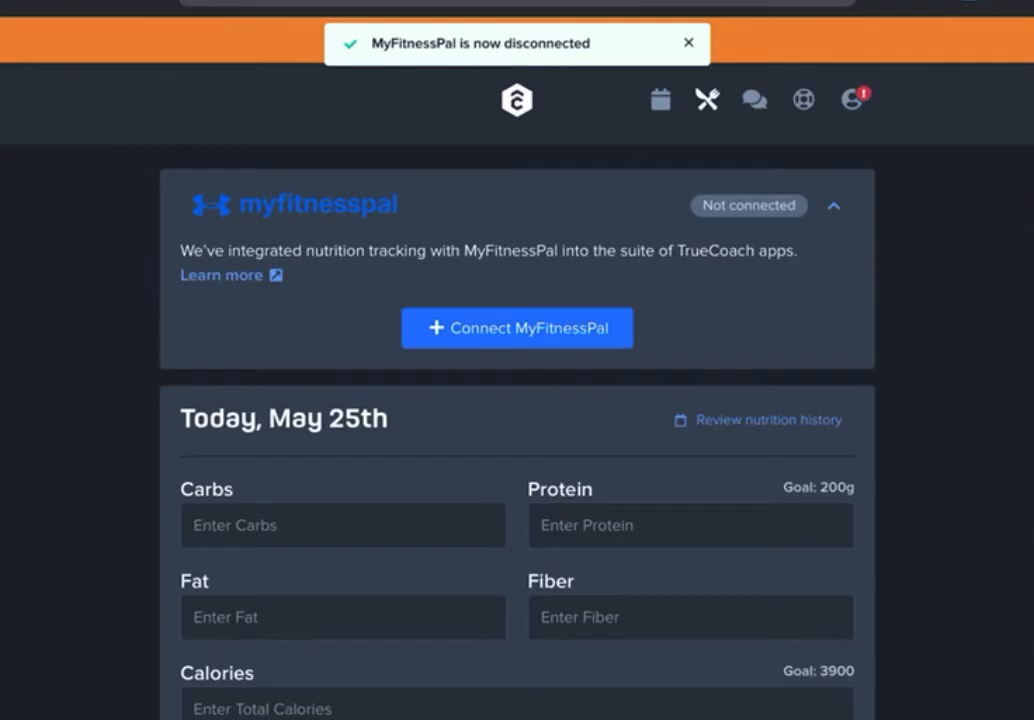
{"action": "left_click", "coordinate": [516, 328]}
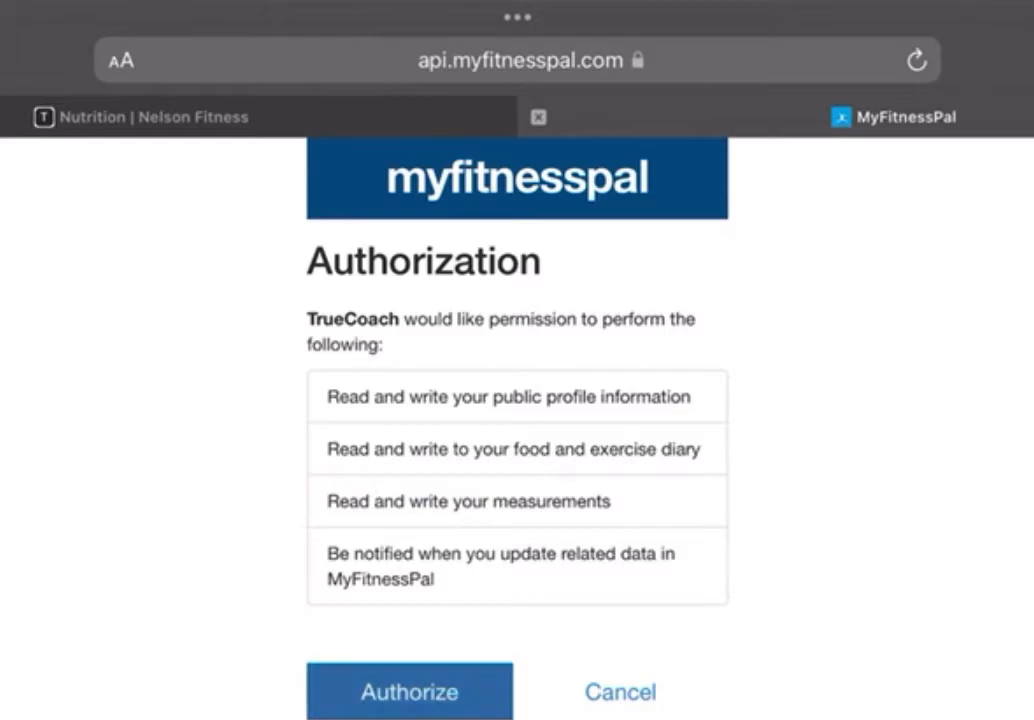
{"action": "left_click", "coordinate": [408, 692]}
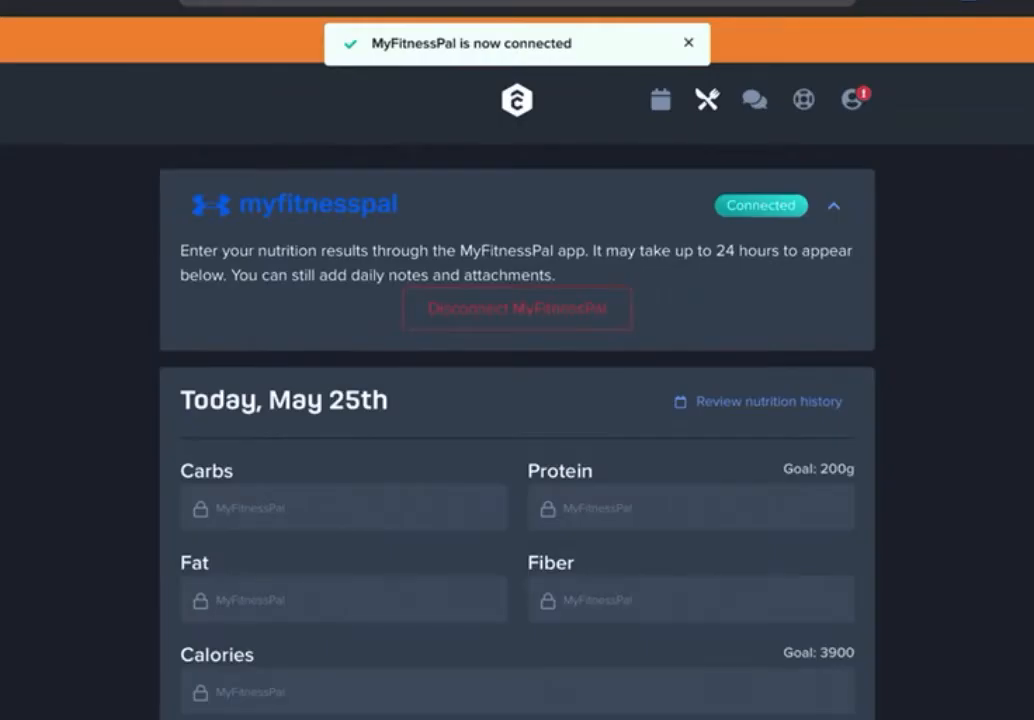
Dismiss the connected banner and review the TrueCoach Nutrition page.
{"action": "left_click", "coordinate": [688, 42]}
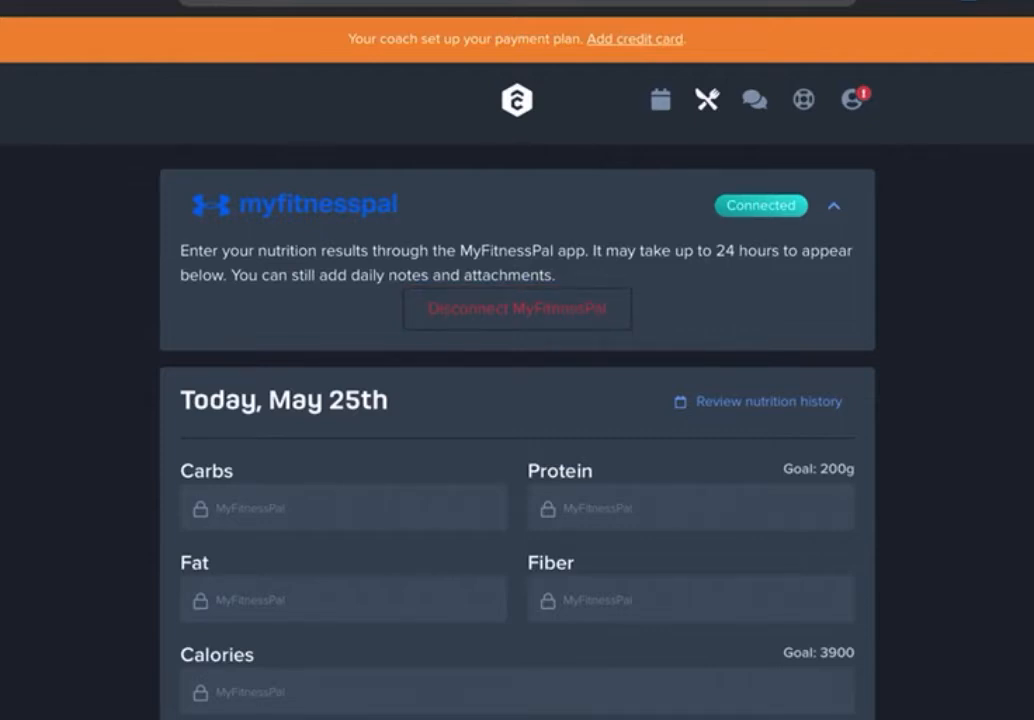
{"action": "scroll", "scroll_direction": "down", "scroll_amount": 3}
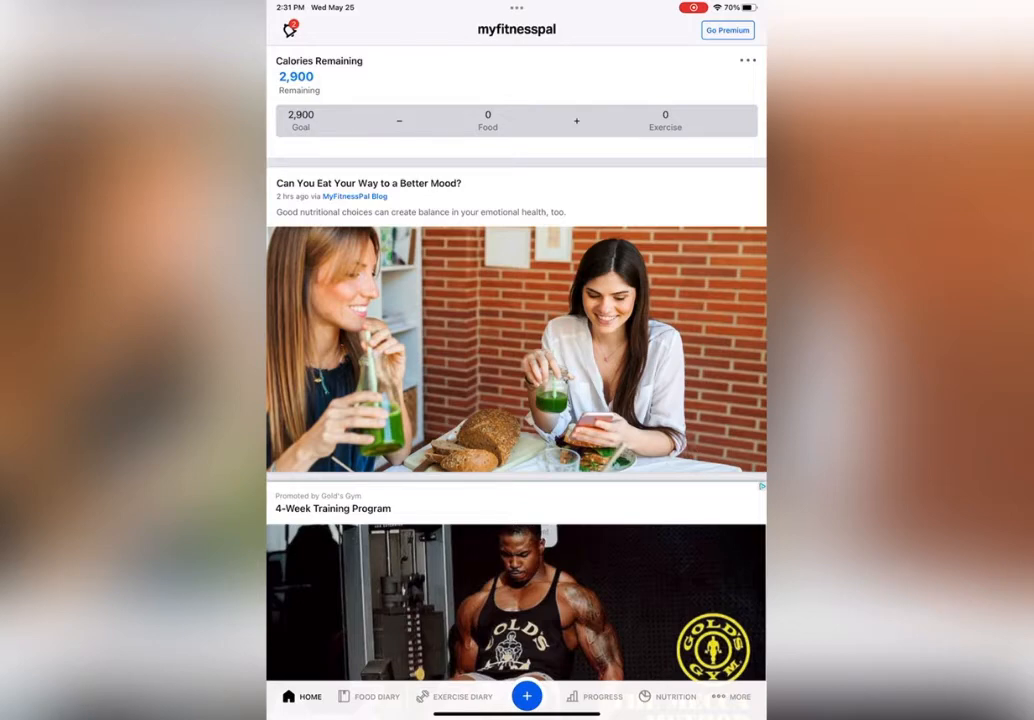
Open Goals from the More menu to view the 2,900-calorie 40/35/25 defaults.
{"action": "scroll", "scroll_direction": "down", "scroll_amount": 3}
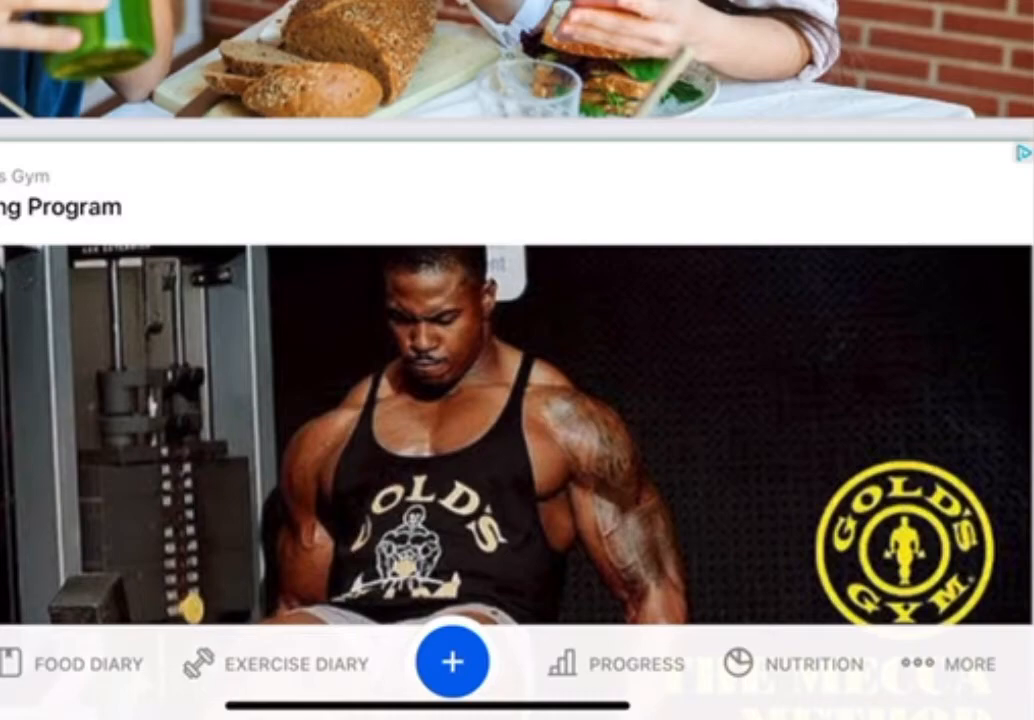
{"action": "left_click", "coordinate": [964, 664]}
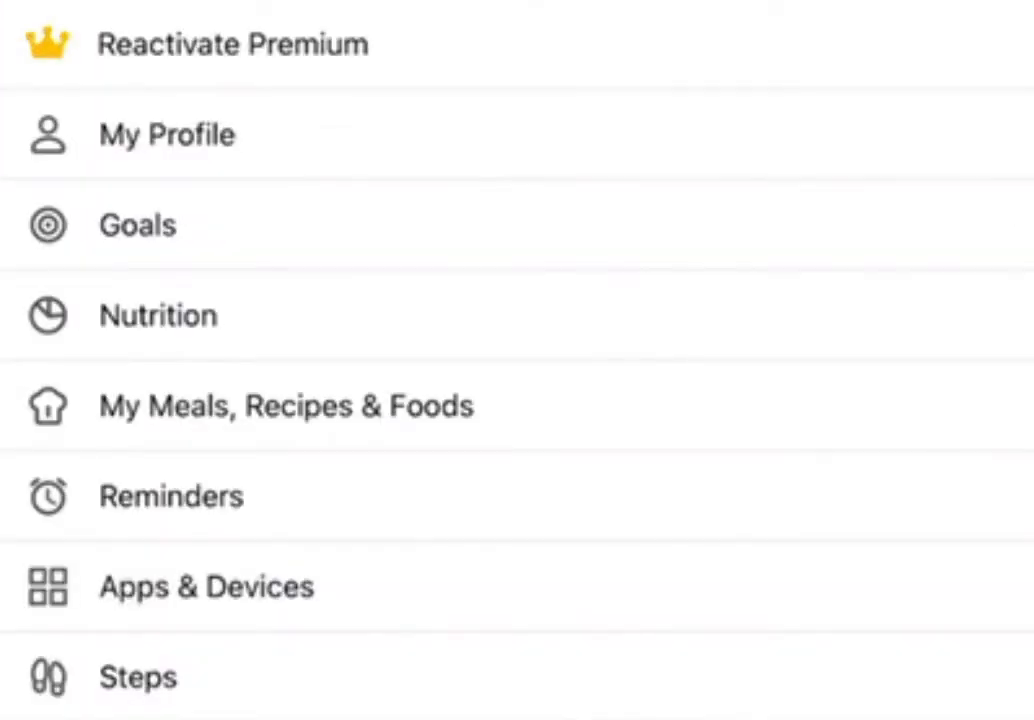
{"action": "left_click", "coordinate": [138, 224]}
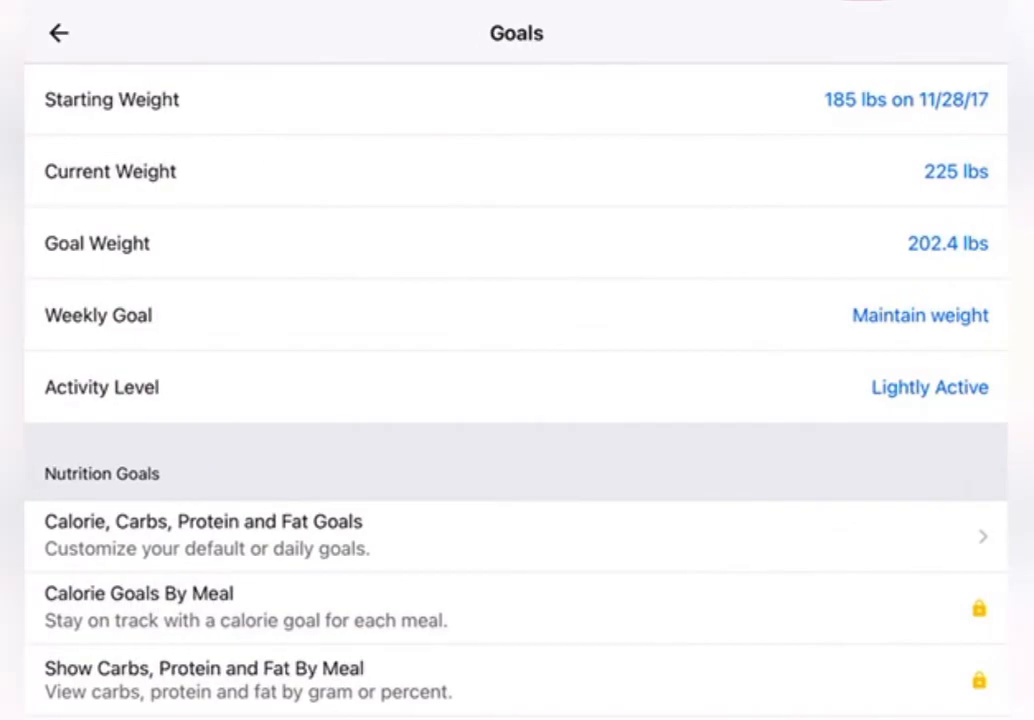
{"action": "scroll", "scroll_direction": "down", "scroll_amount": 3}
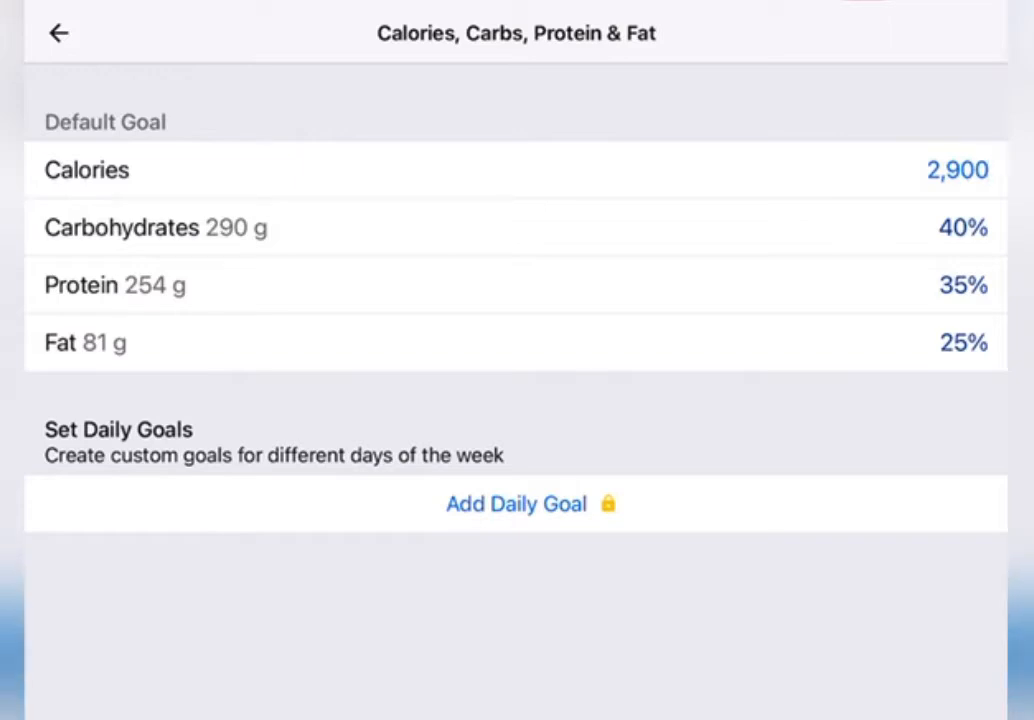
Set the default goal to 2,600 calories with a 40% carbs, 30% protein, 30% fat split.
{"action": "left_click", "coordinate": [956, 168]}
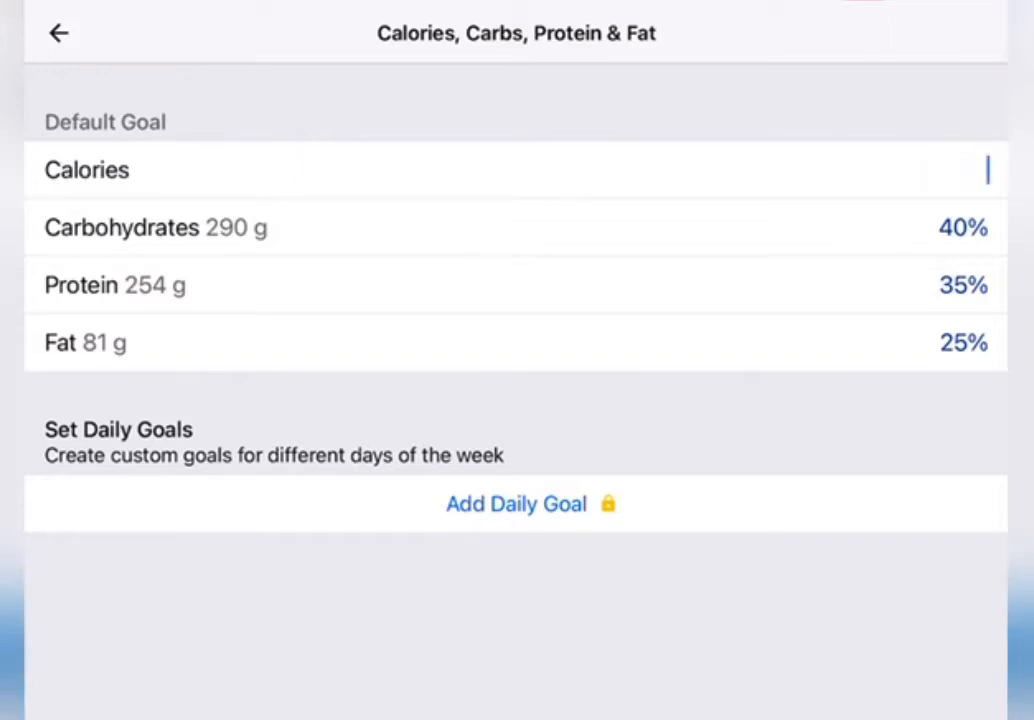
{"action": "type", "text": "2600"}
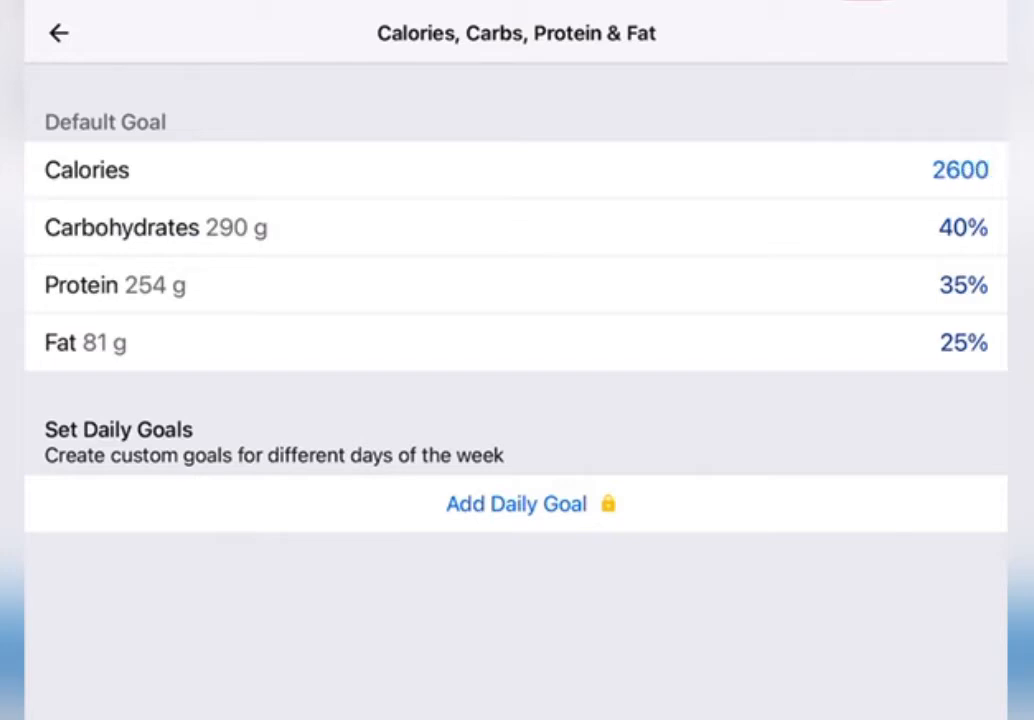
{"action": "left_click", "coordinate": [88, 168]}
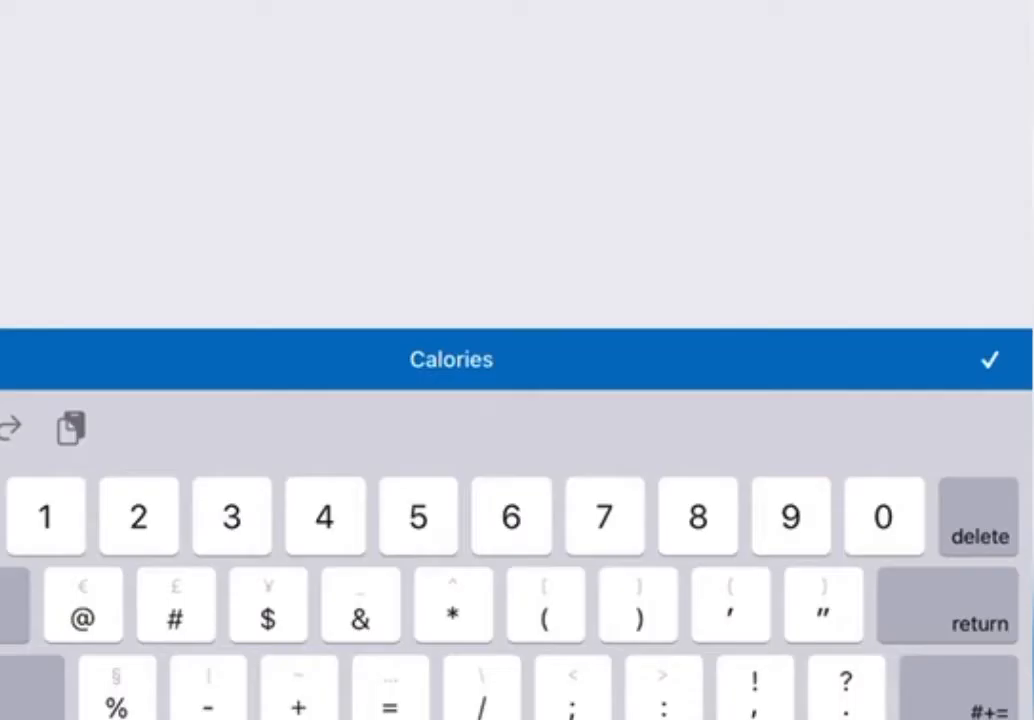
{"action": "left_click", "coordinate": [988, 360]}
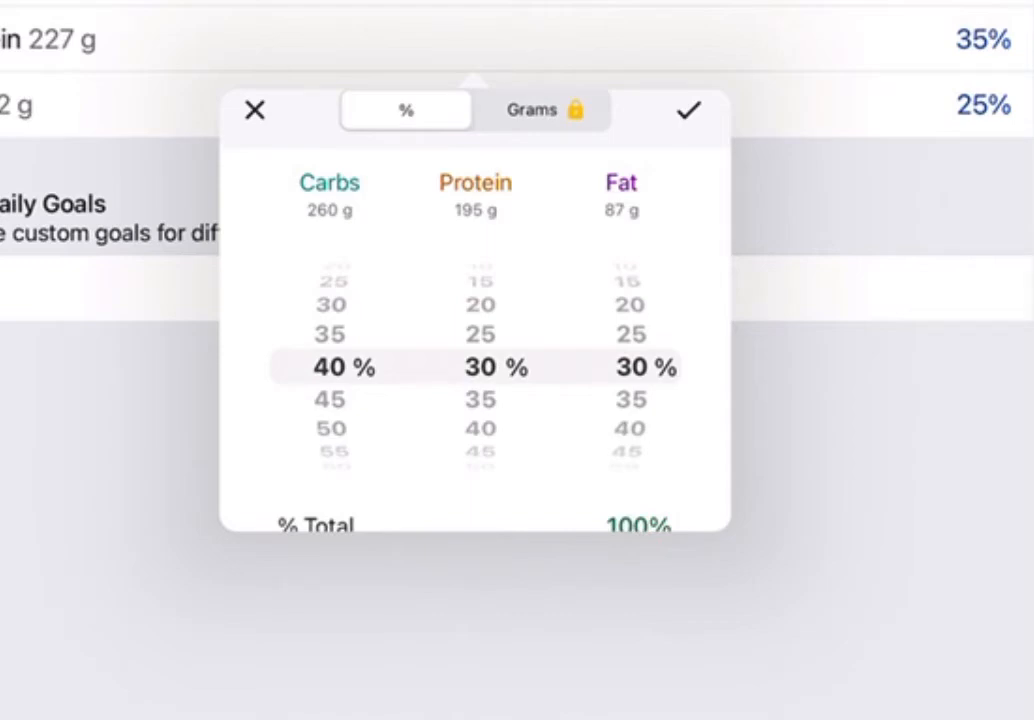
{"action": "left_click", "coordinate": [688, 110]}
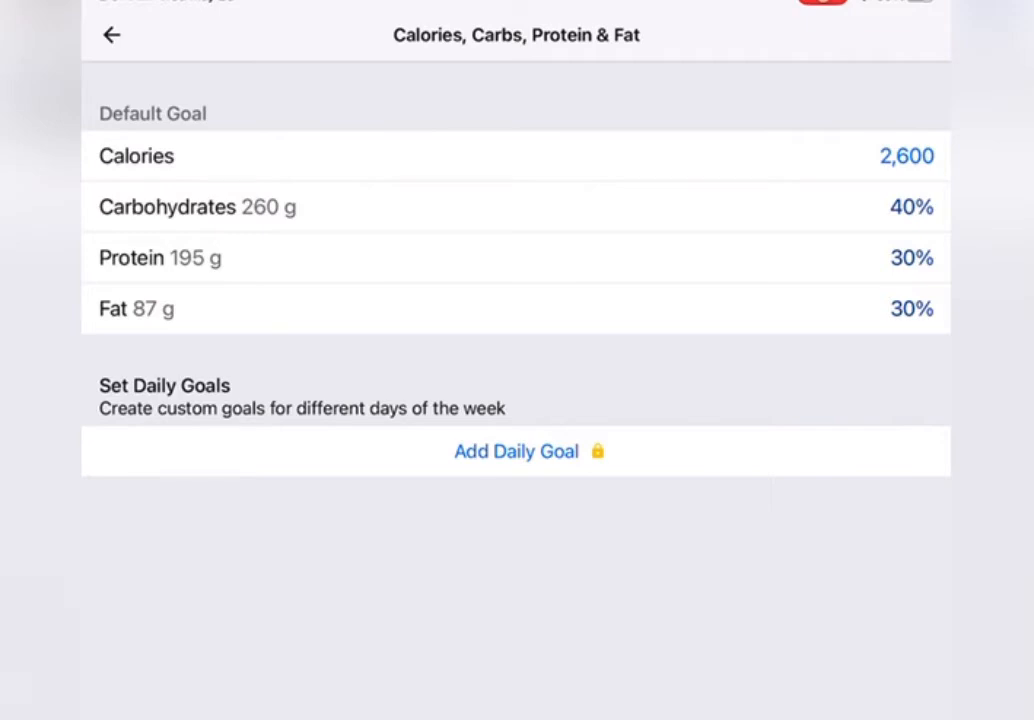
Add a Breakfast reminder at 6:00 AM in Reminders and return to Home.
{"action": "left_click", "coordinate": [110, 36]}
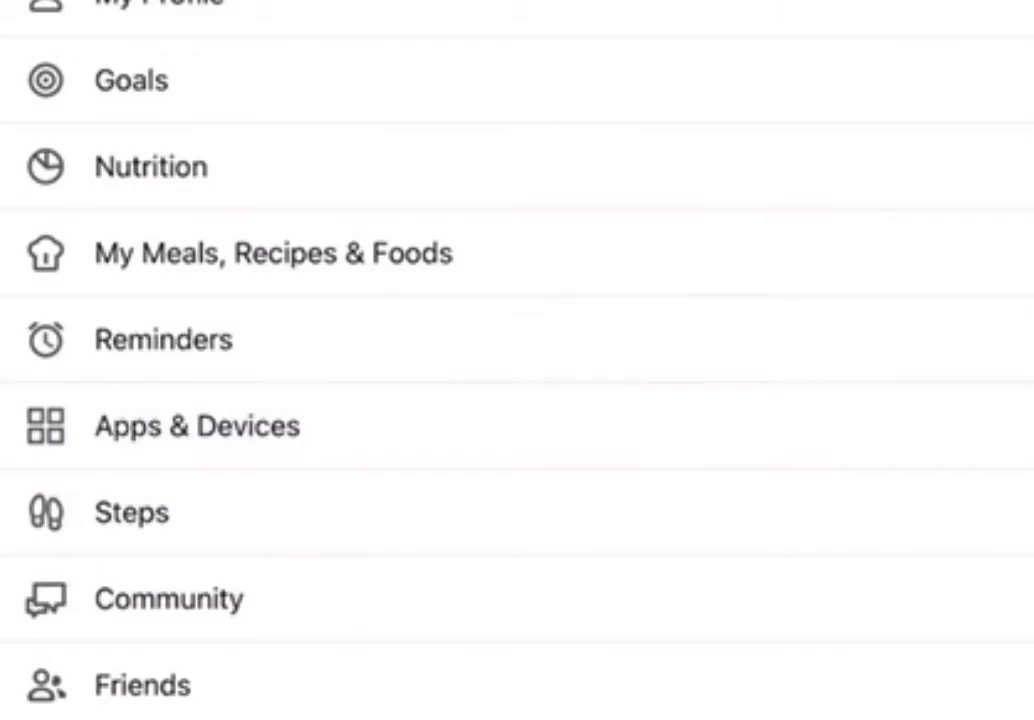
{"action": "left_click", "coordinate": [164, 340]}
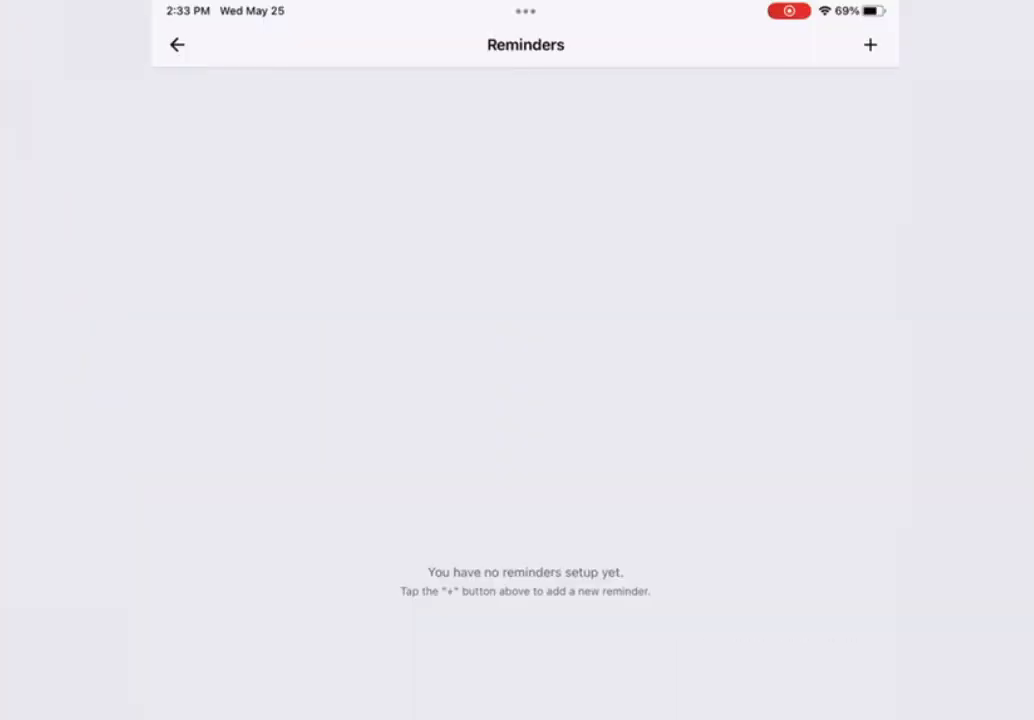
{"action": "left_click", "coordinate": [868, 44]}
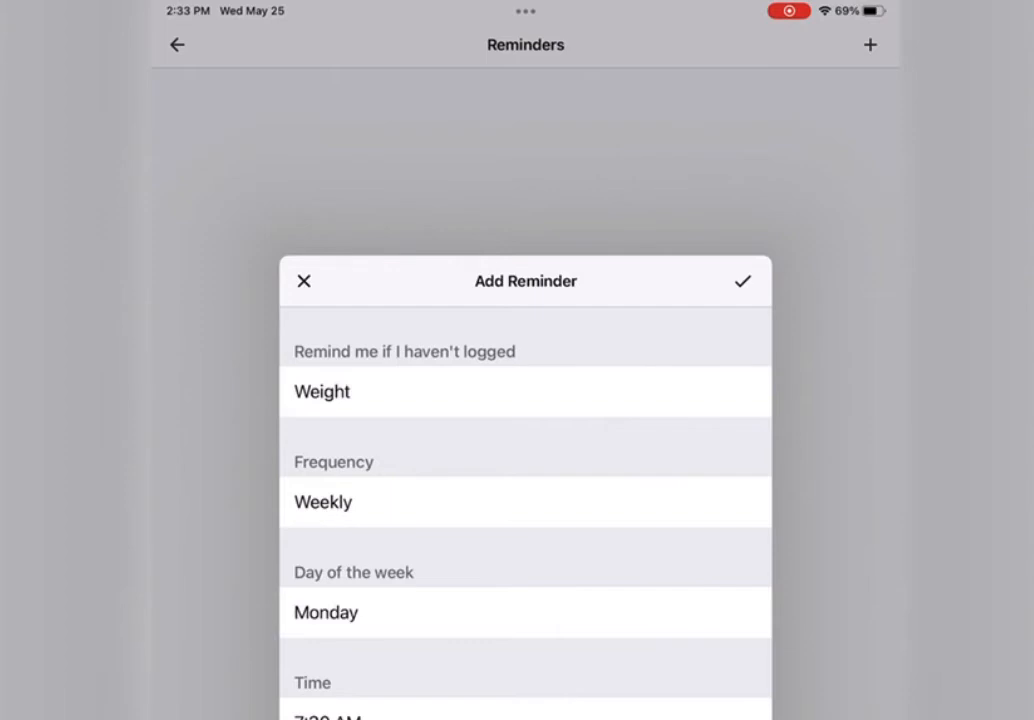
{"action": "left_click", "coordinate": [524, 390]}
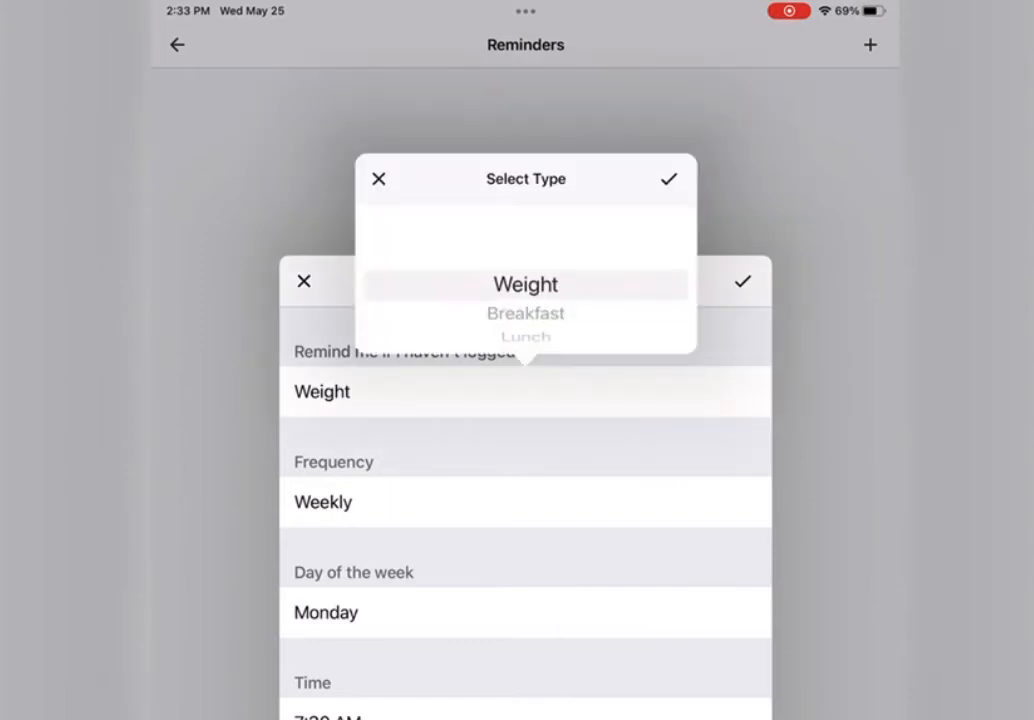
{"action": "scroll", "scroll_direction": "down", "scroll_amount": 3}
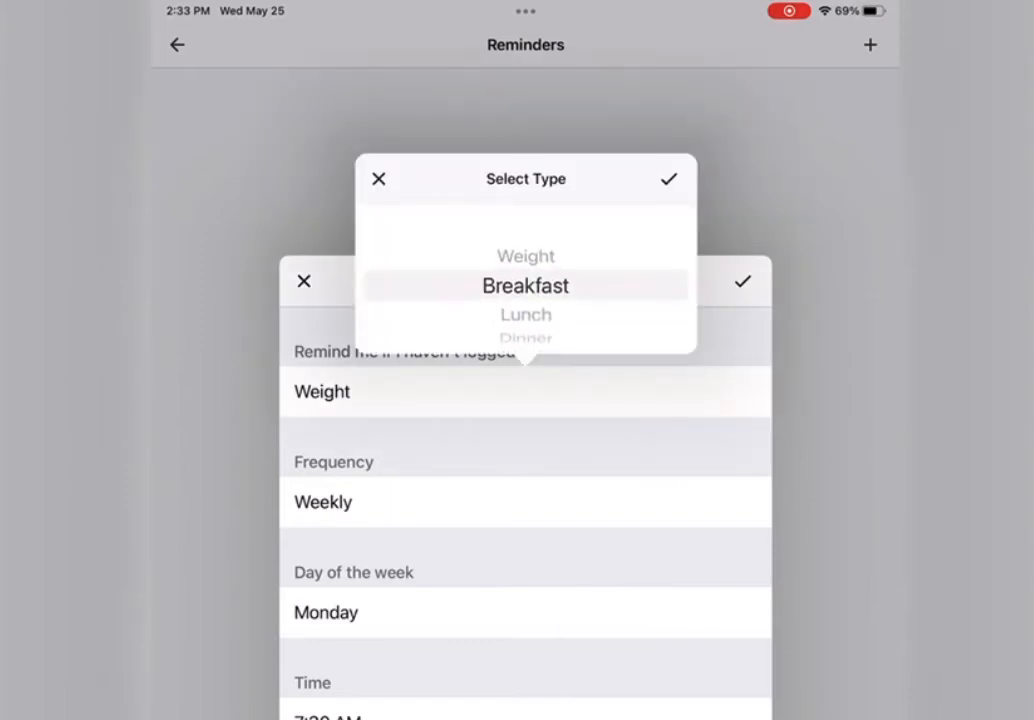
{"action": "left_click", "coordinate": [668, 180]}
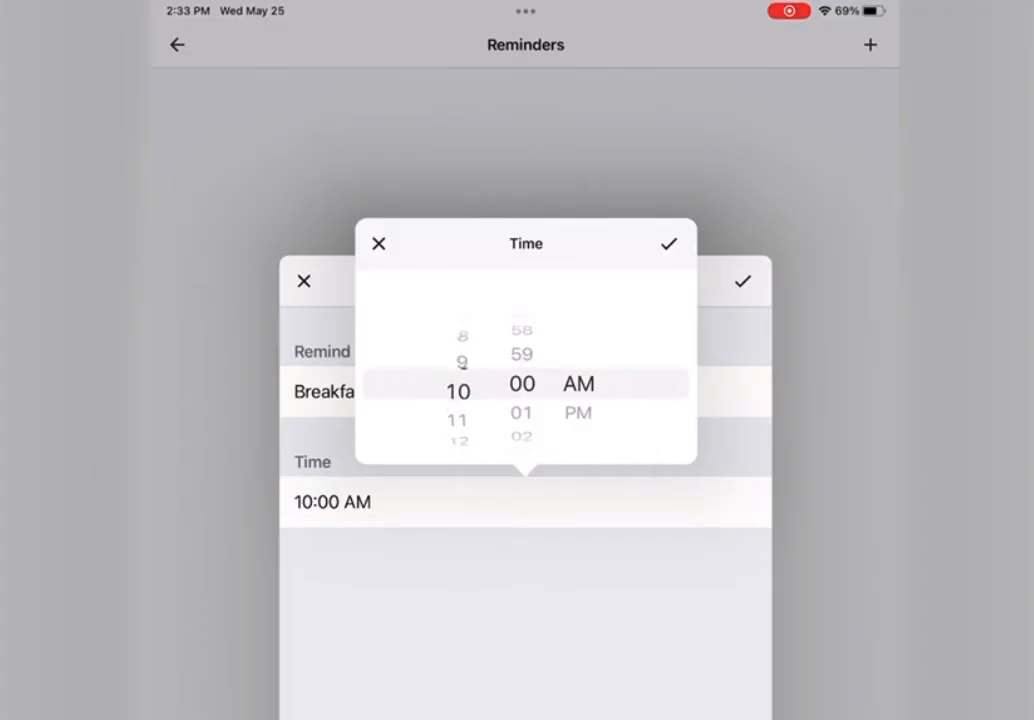
{"action": "left_click_drag", "start_coordinate": [458, 390], "coordinate": [458, 450]}
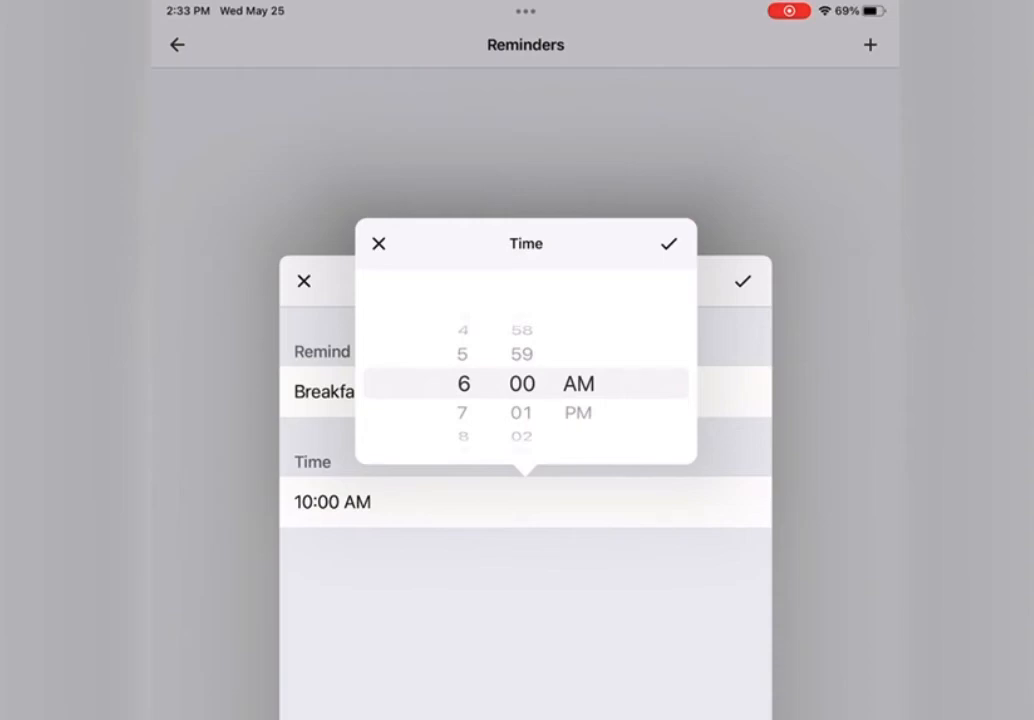
{"action": "left_click", "coordinate": [668, 244]}
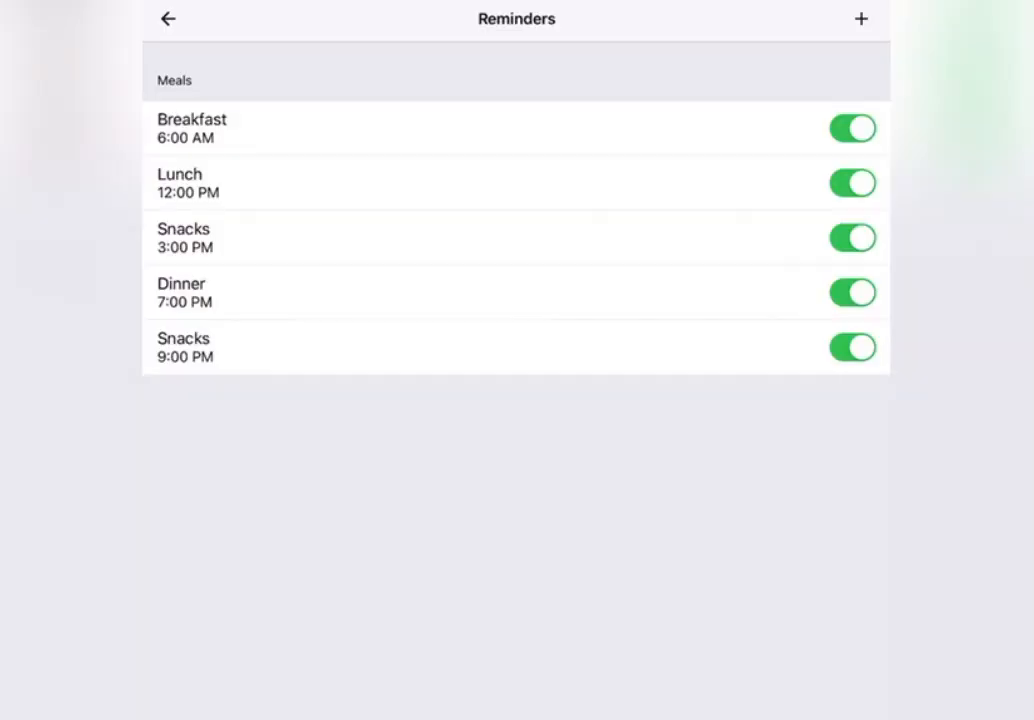
{"action": "left_click", "coordinate": [852, 238]}
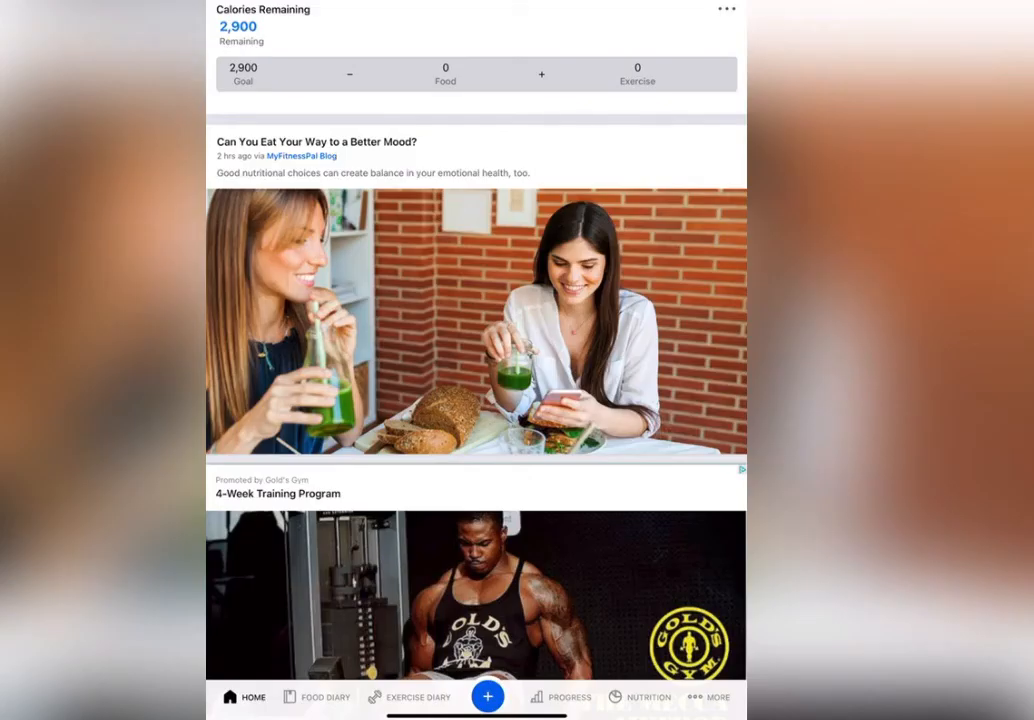
Create a new meal in My Meals with whey protein isolate and almond milk.
{"action": "scroll", "scroll_direction": "down", "scroll_amount": 3}
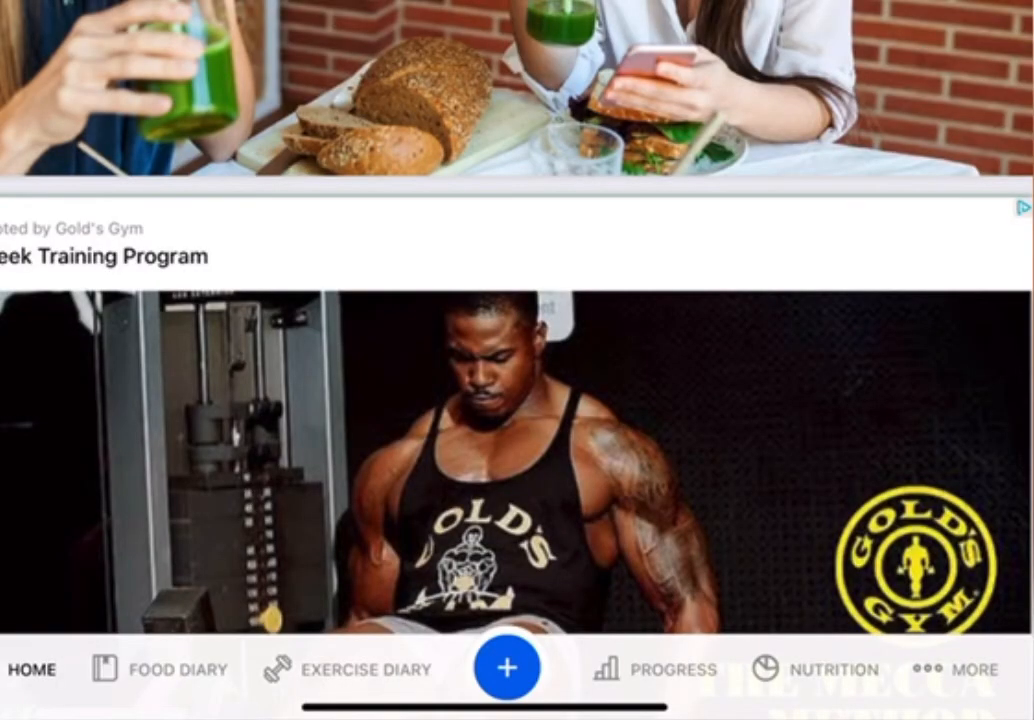
{"action": "left_click", "coordinate": [964, 668]}
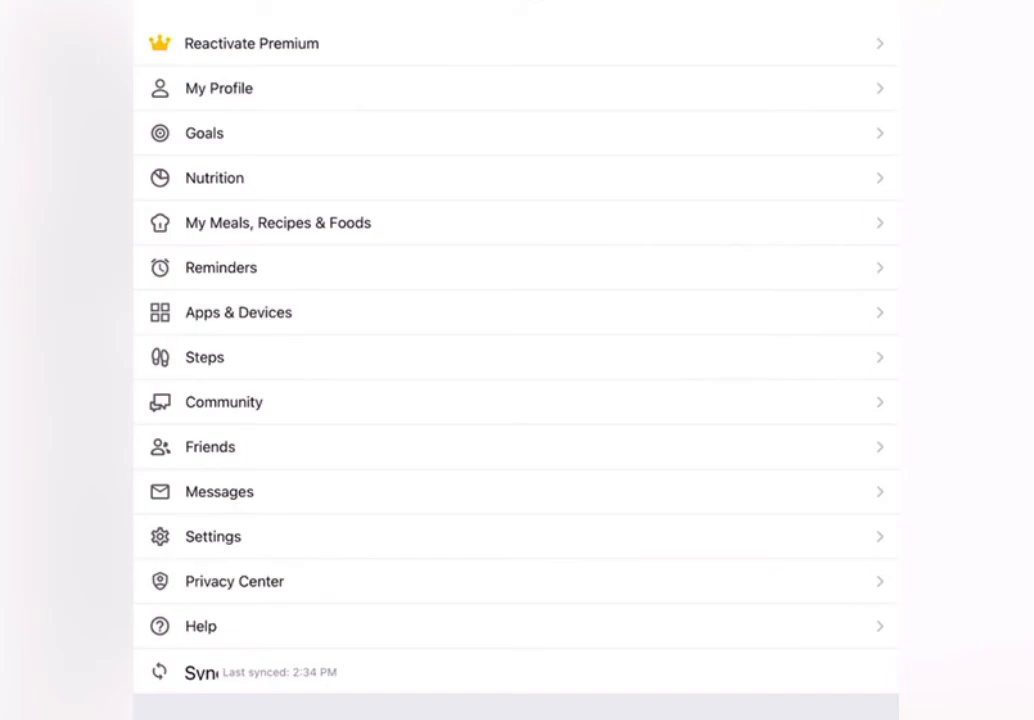
{"action": "left_click", "coordinate": [278, 222]}
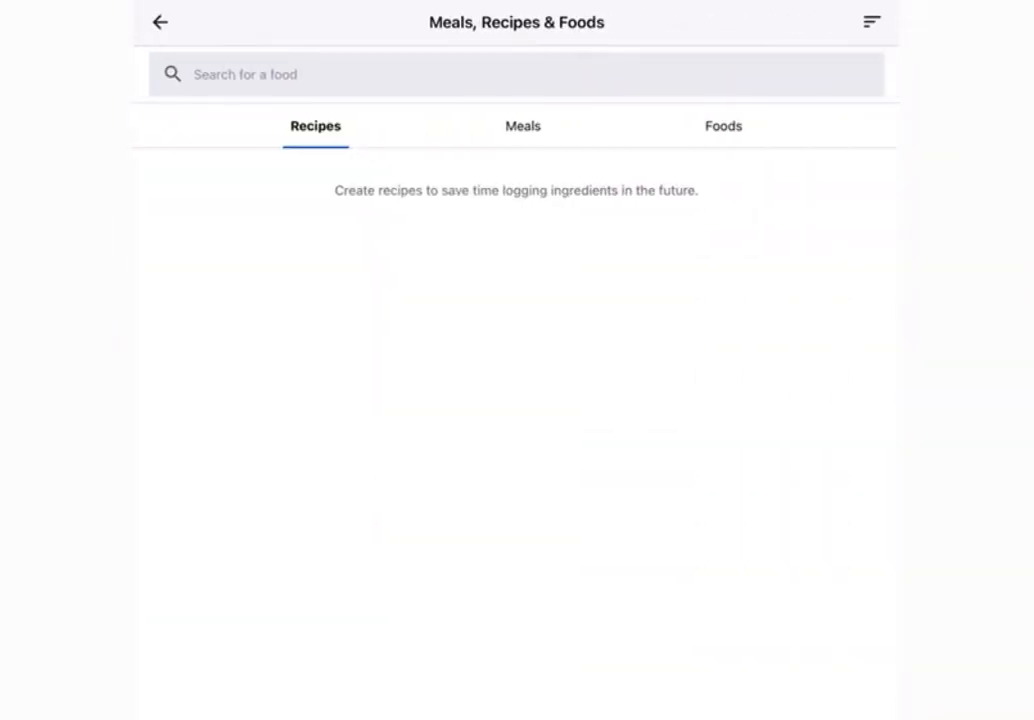
{"action": "left_click", "coordinate": [524, 126]}
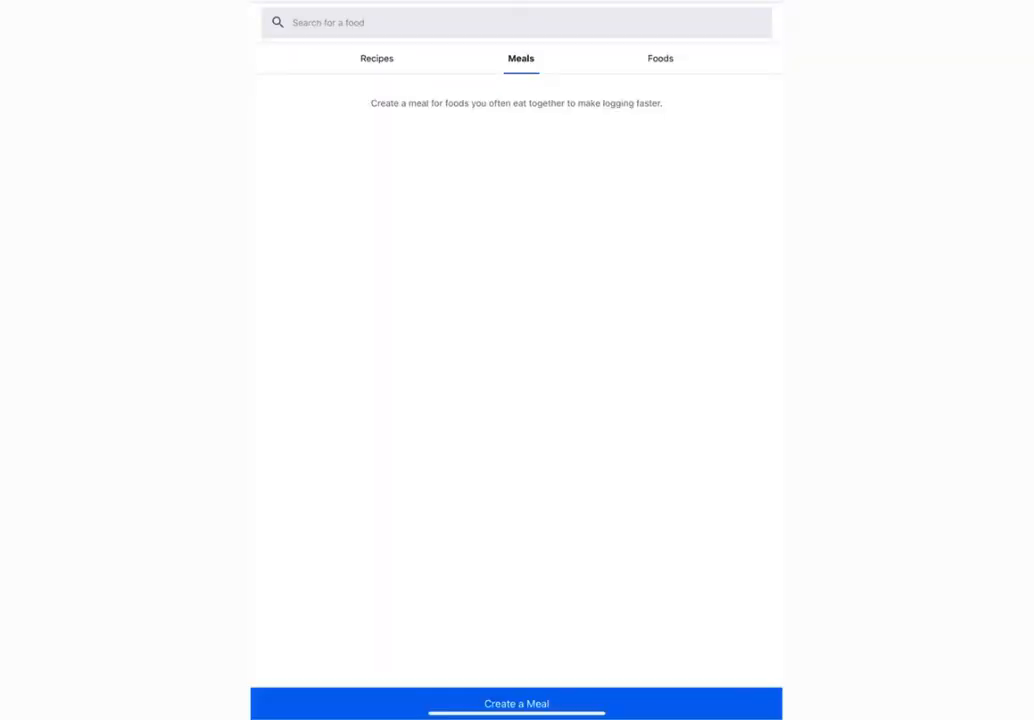
{"action": "left_click", "coordinate": [516, 704]}
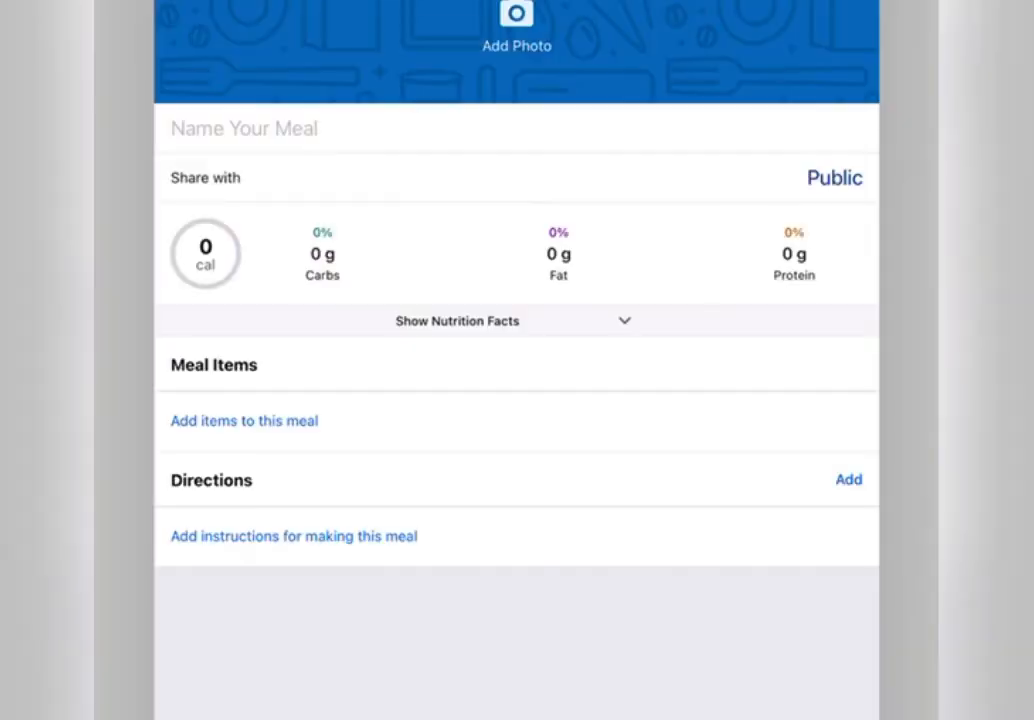
{"action": "left_click", "coordinate": [244, 420]}
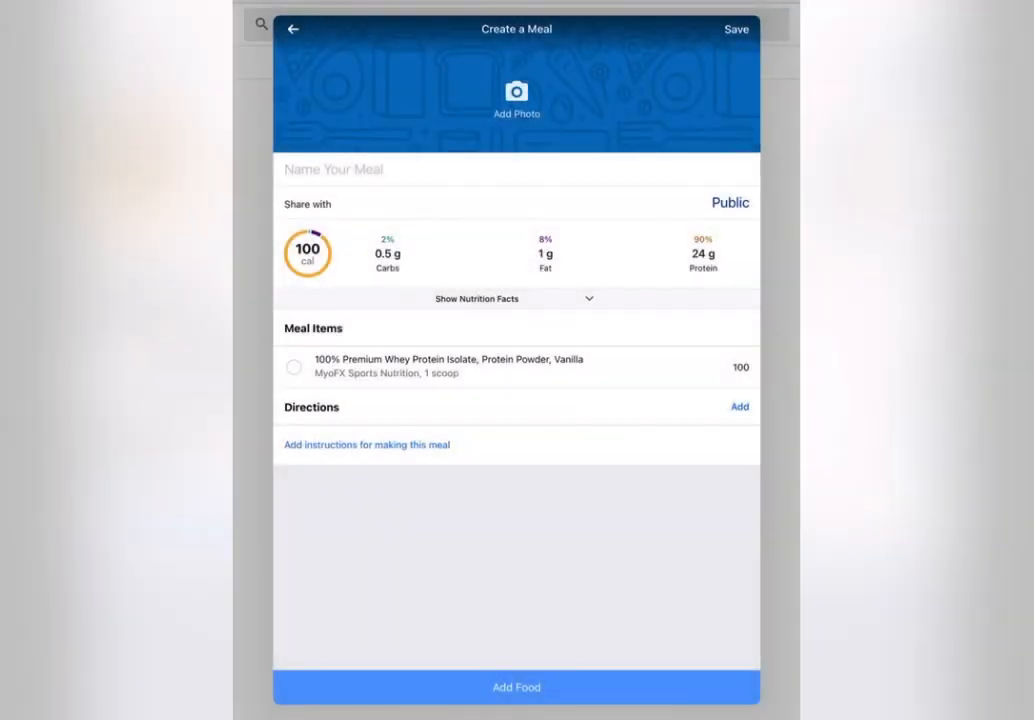
Name the meal 'Protein shake' and save it (130 calories).
{"action": "left_click", "coordinate": [516, 688]}
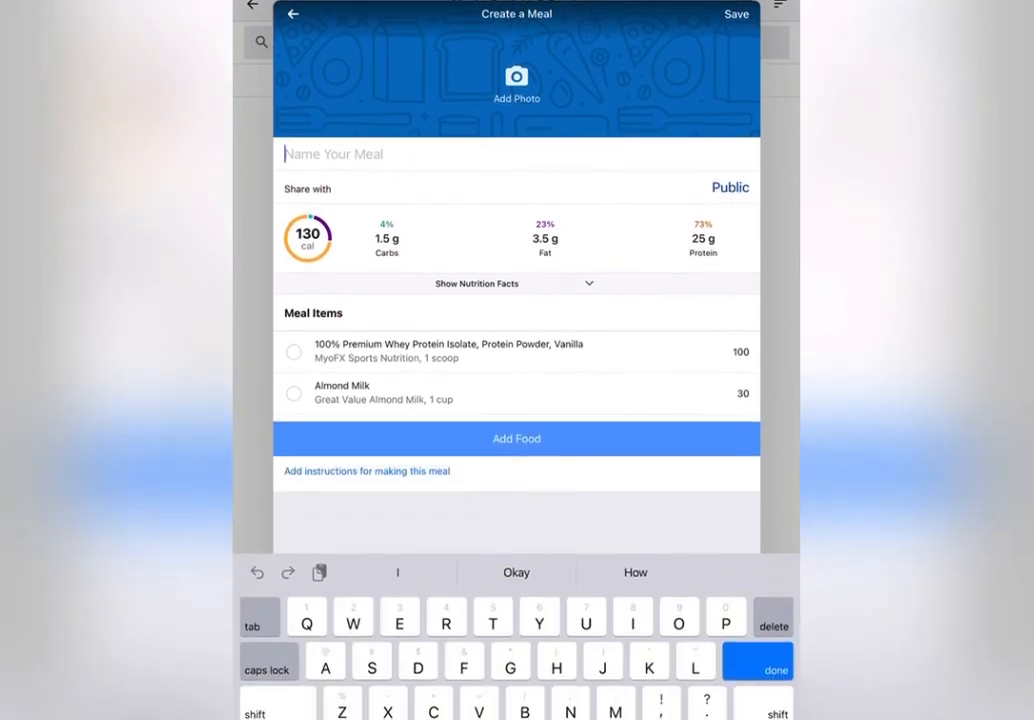
{"action": "type", "text": "Protein shak"}
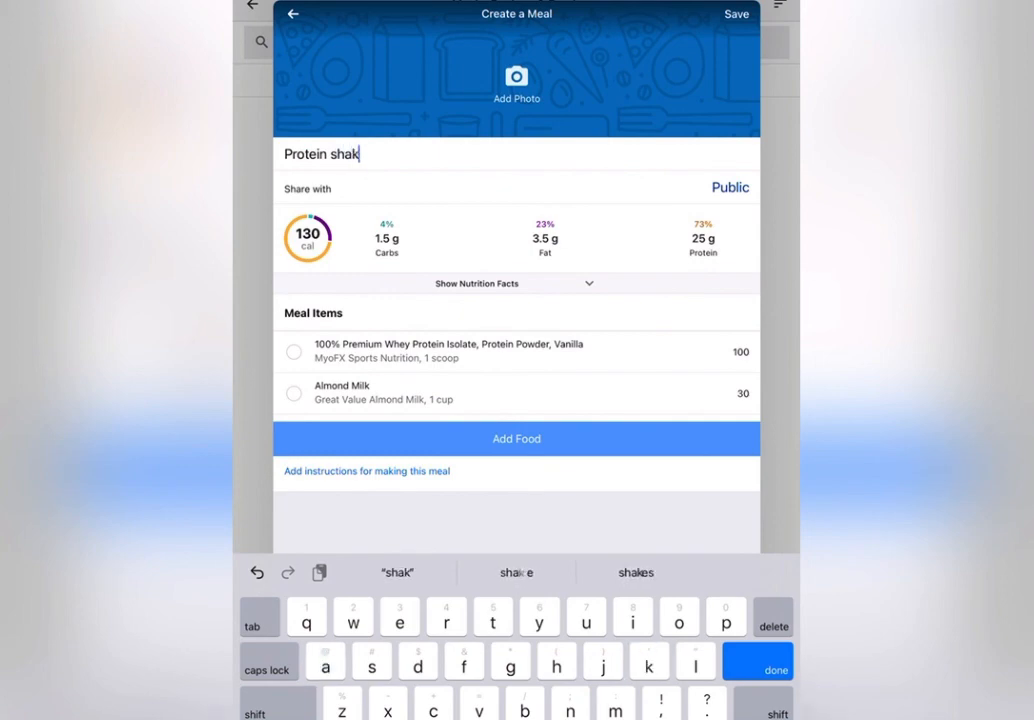
{"action": "type", "text": "e"}
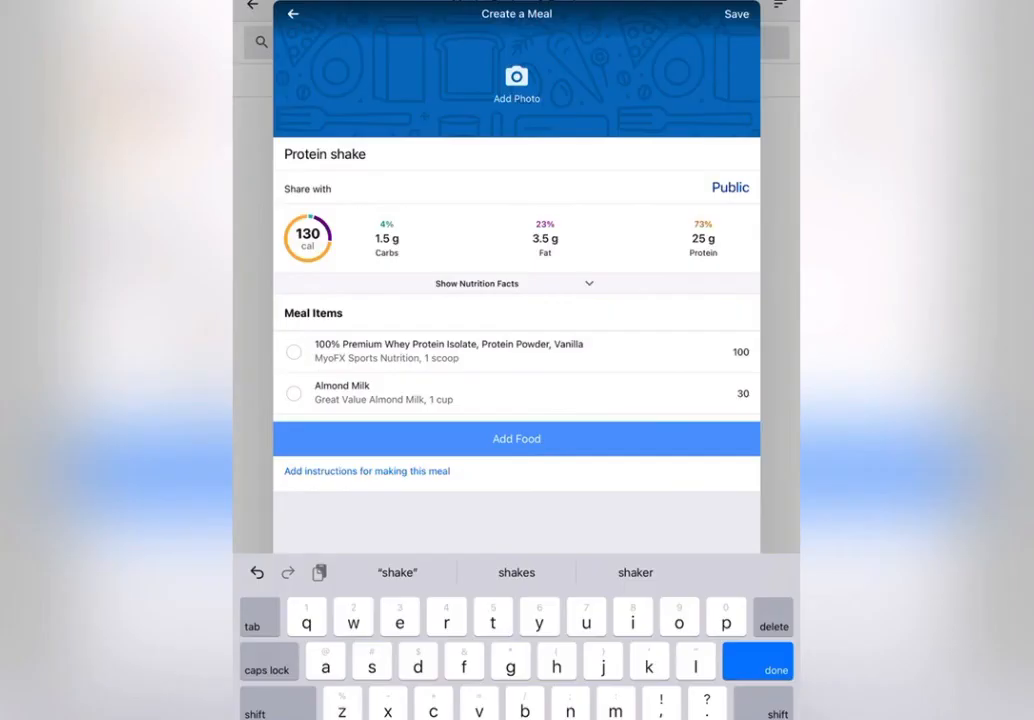
{"action": "left_click", "coordinate": [736, 12]}
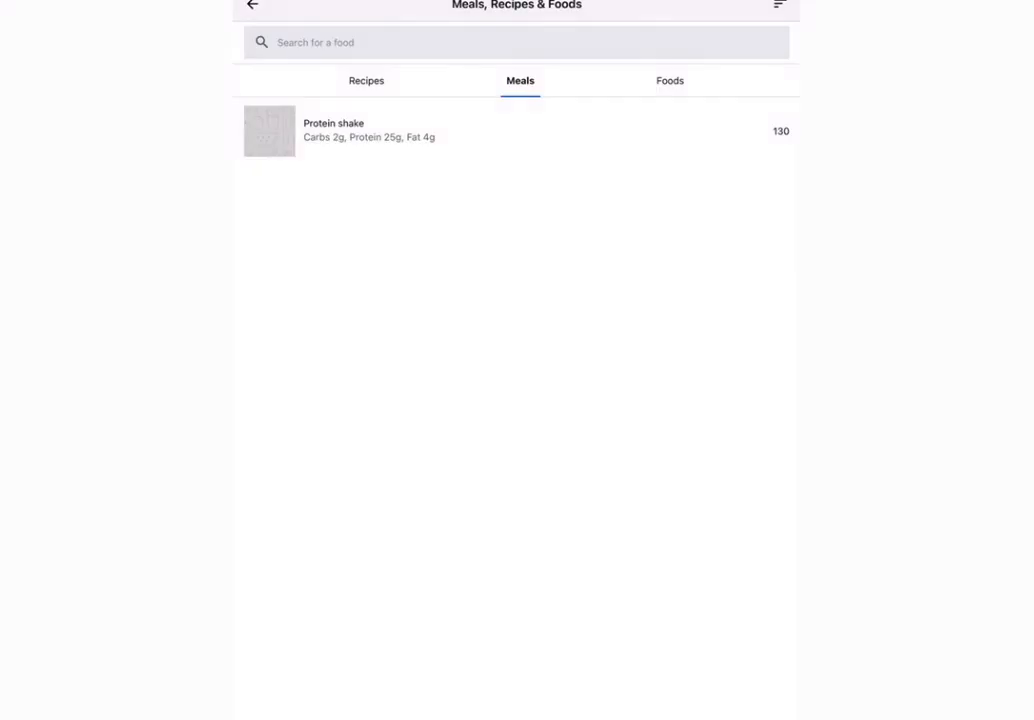
Log the saved Protein shake meal to breakfast, totalling 130 food calories.
{"action": "left_click", "coordinate": [252, 4]}
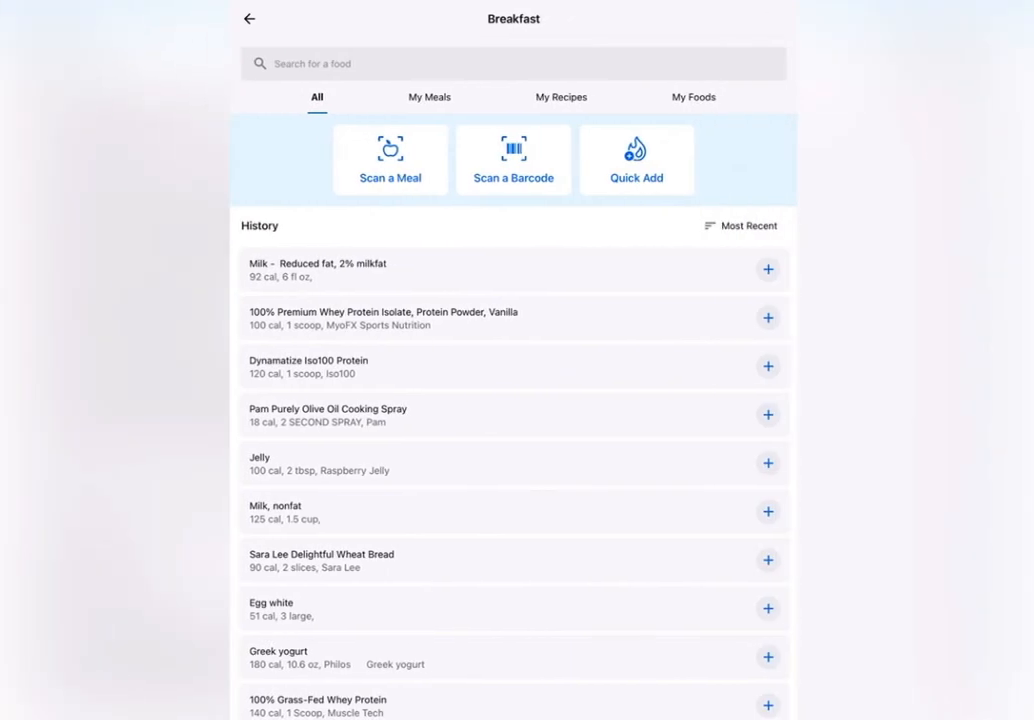
{"action": "left_click", "coordinate": [428, 96]}
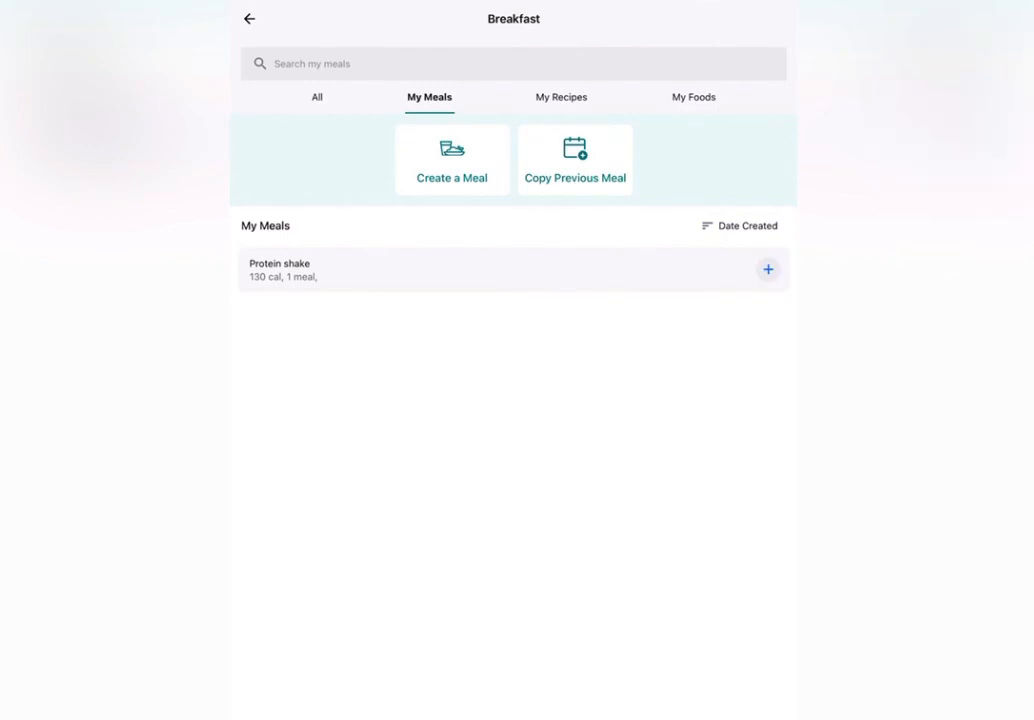
{"action": "left_click", "coordinate": [248, 18]}
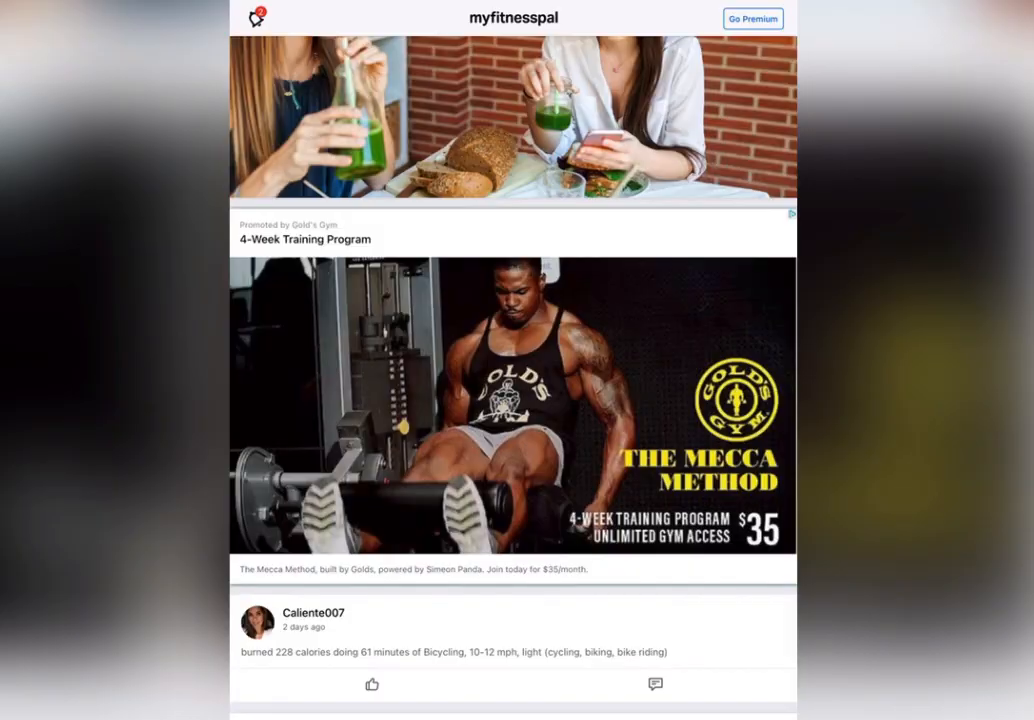
{"action": "scroll", "scroll_direction": "down", "scroll_amount": 3}
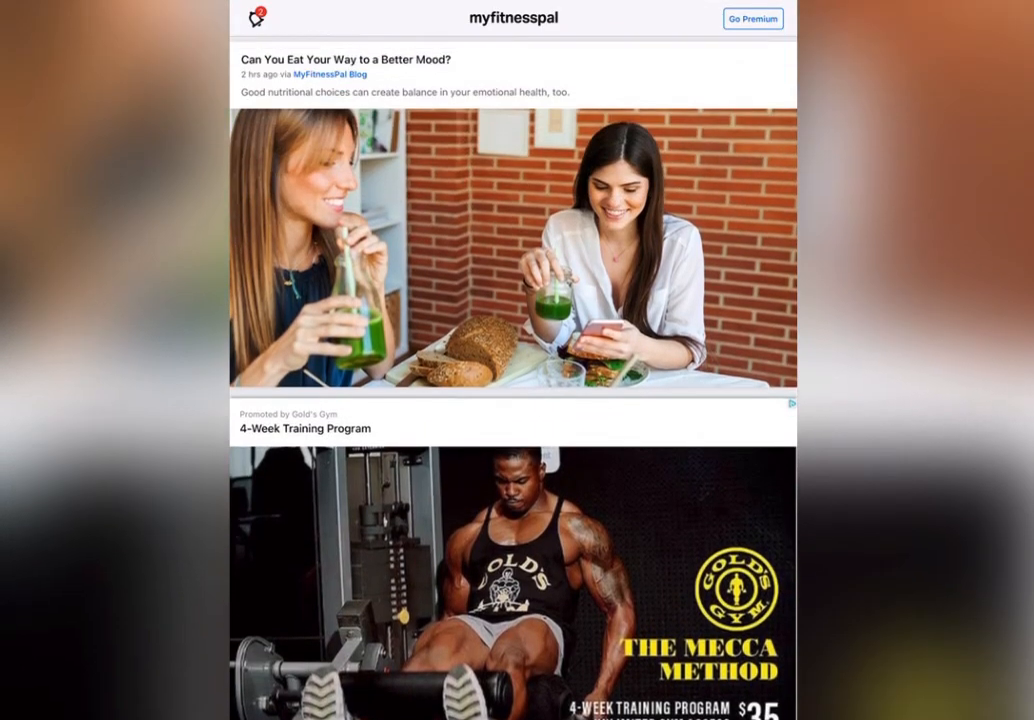
{"action": "scroll", "scroll_direction": "down", "scroll_amount": 3}
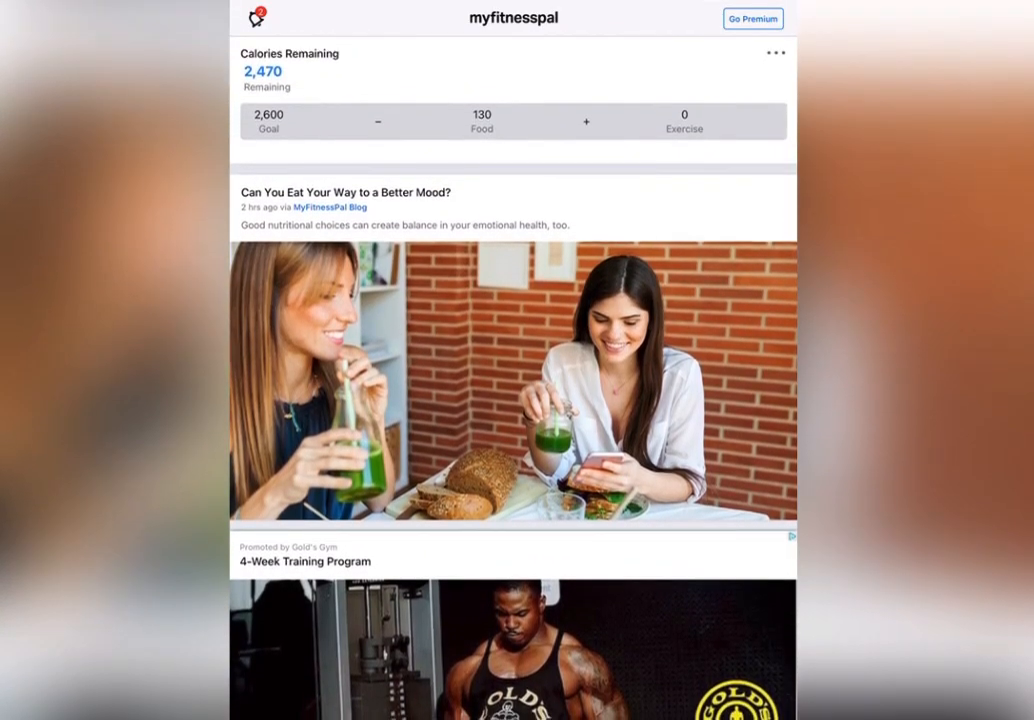